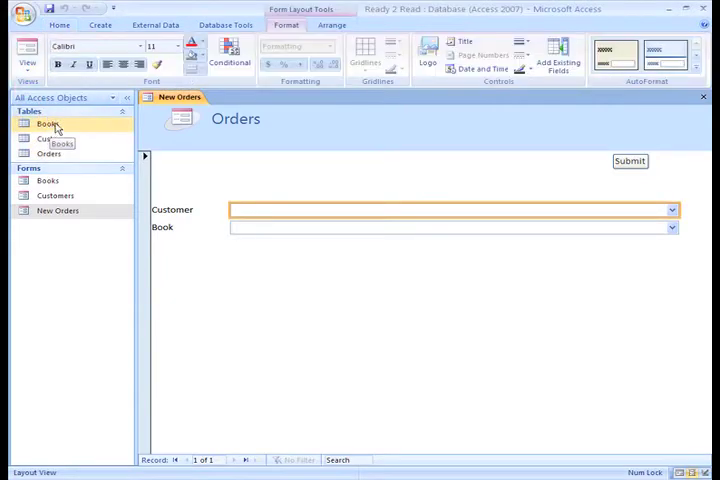
Switch the New Orders form to Layout View and select its header section
{"action": "right_click", "coordinate": [180, 96]}
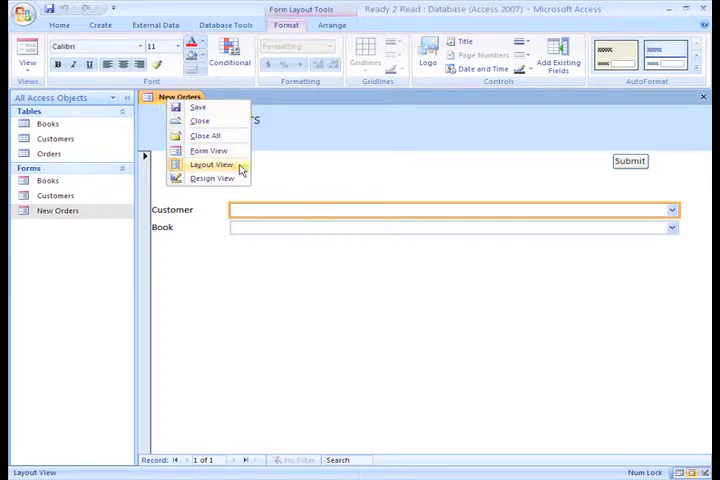
{"action": "left_click", "coordinate": [210, 164]}
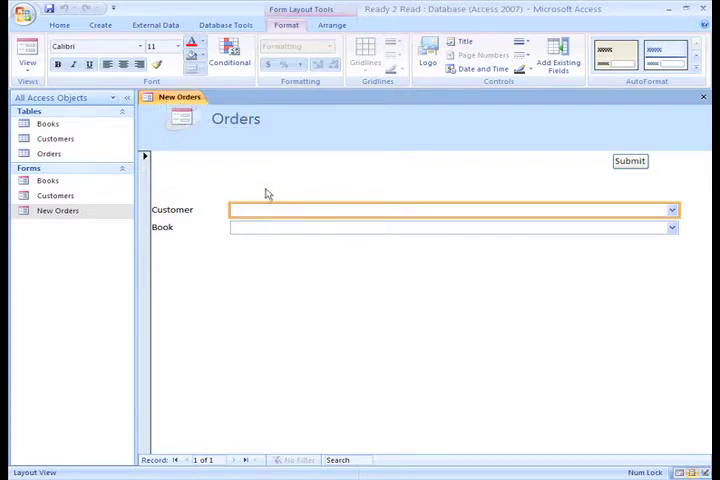
{"action": "left_click", "coordinate": [236, 118]}
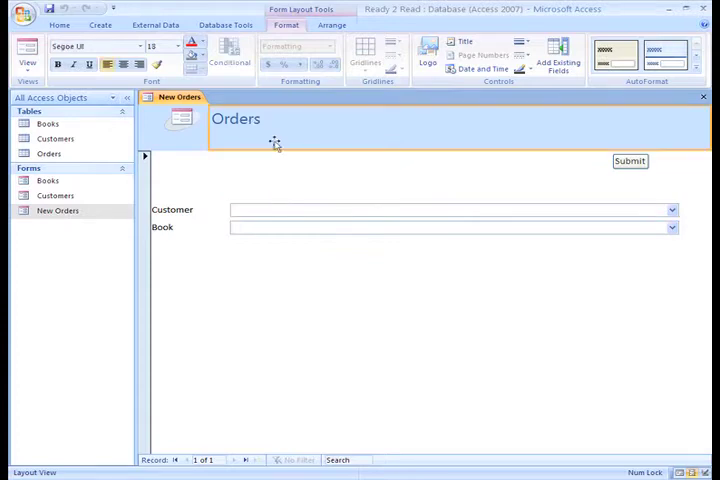
{"action": "mouse_move", "coordinate": [367, 195]}
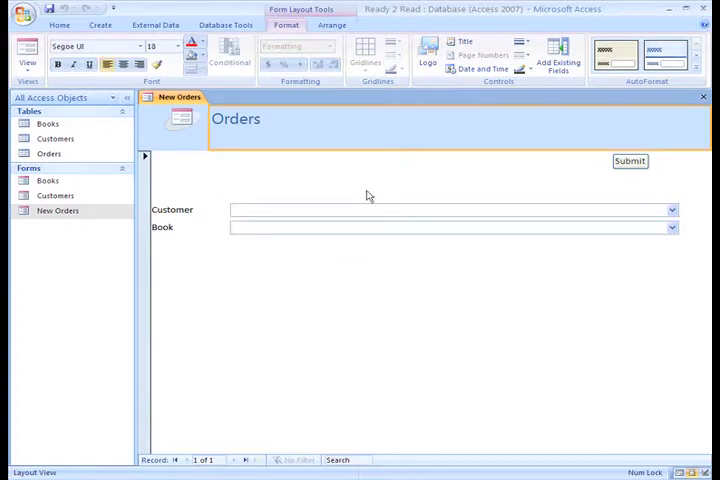
{"action": "mouse_move", "coordinate": [202, 148]}
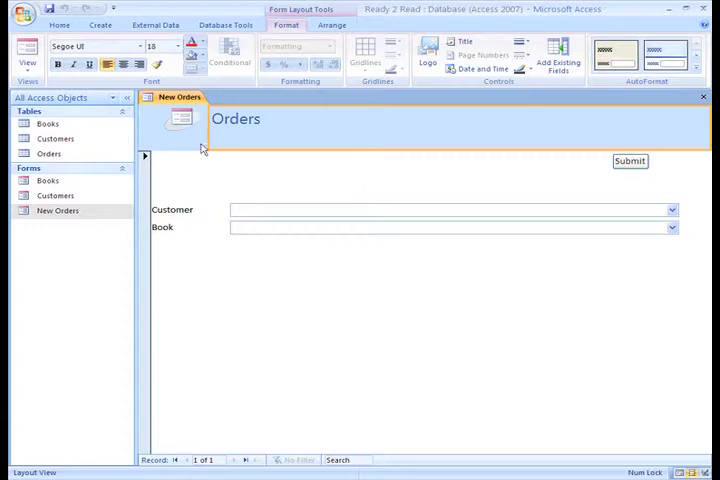
Delete the default placeholder icon beside the Orders title in the header
{"action": "left_click", "coordinate": [181, 118]}
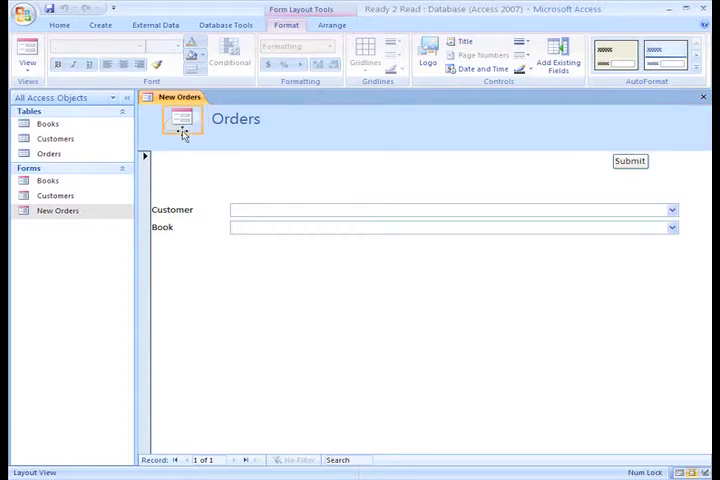
{"action": "left_click", "coordinate": [182, 120]}
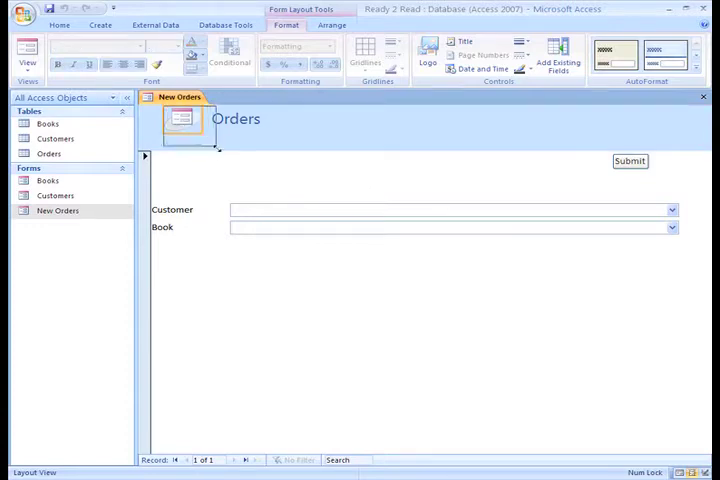
{"action": "left_click", "coordinate": [180, 125]}
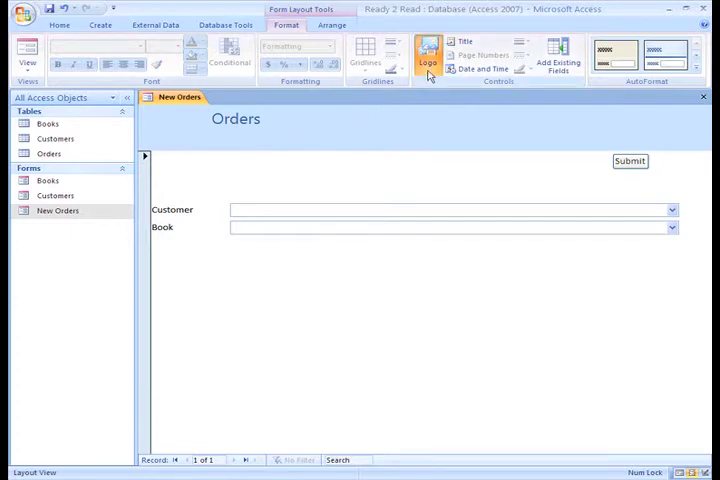
Insert the RR store logo picture from the Desktop into the form header
{"action": "left_click", "coordinate": [428, 52]}
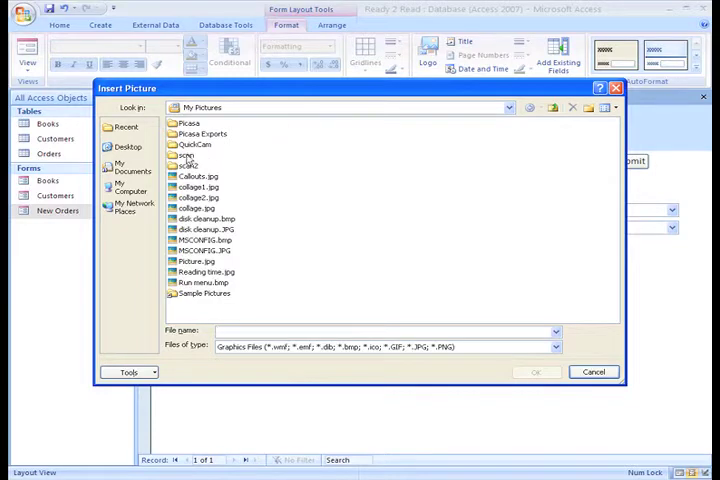
{"action": "left_click", "coordinate": [127, 148]}
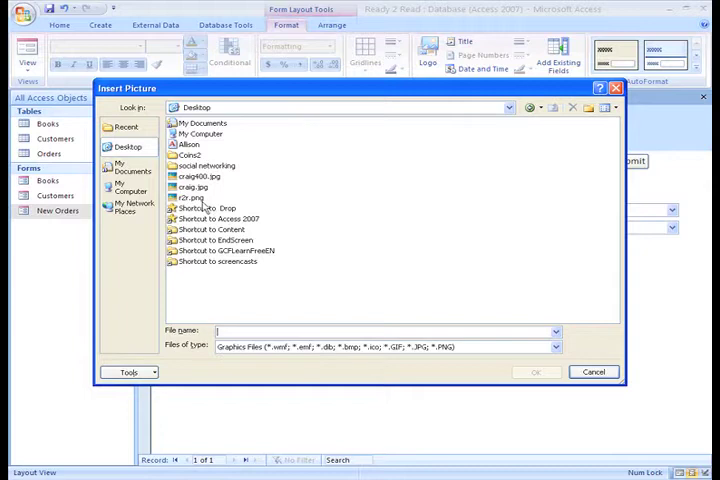
{"action": "left_click", "coordinate": [593, 371]}
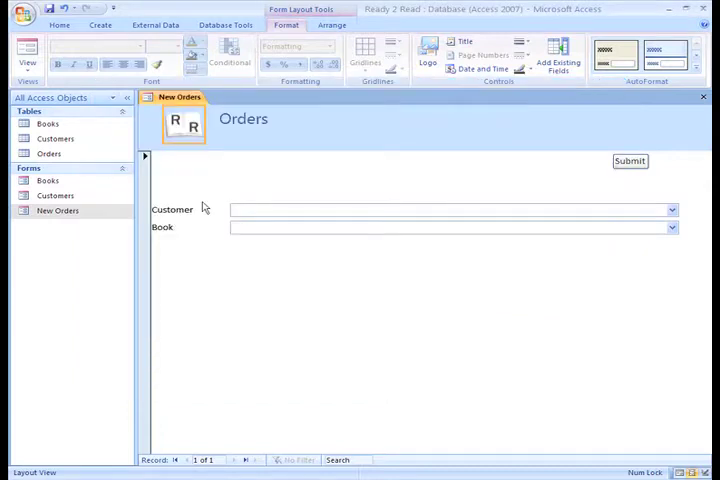
{"action": "mouse_move", "coordinate": [197, 199]}
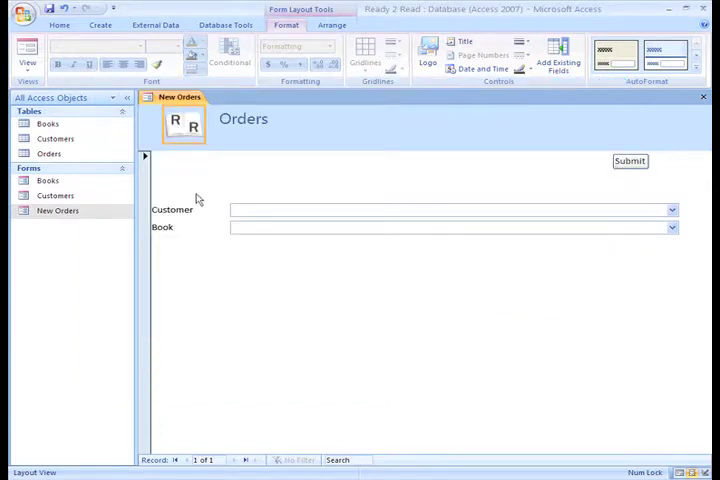
{"action": "mouse_move", "coordinate": [687, 137]}
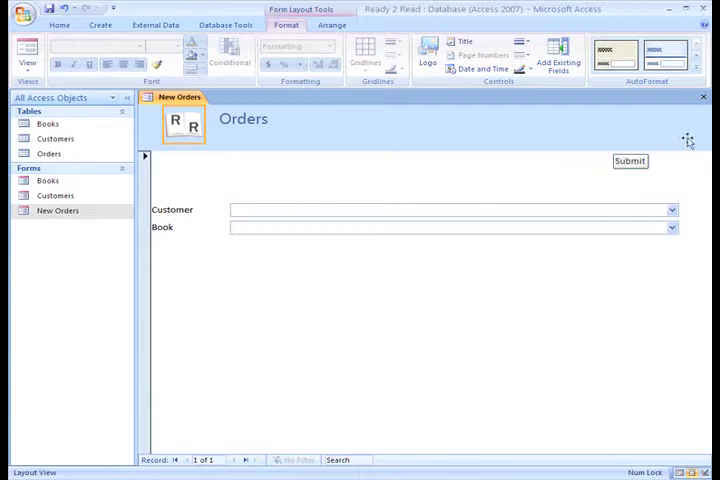
{"action": "mouse_move", "coordinate": [697, 92]}
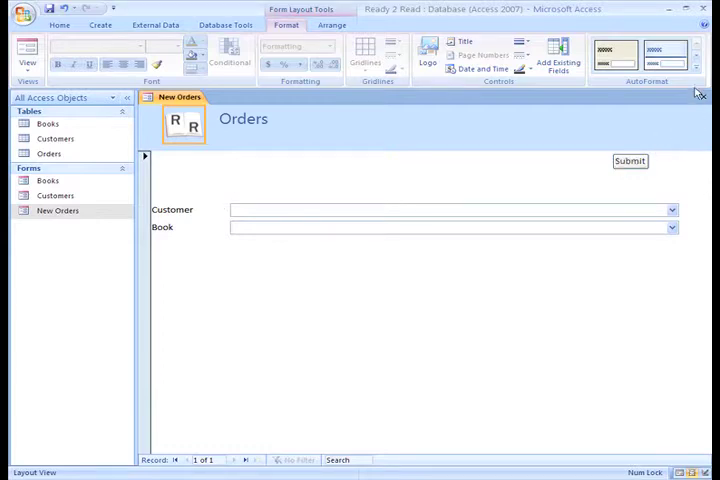
Apply the orange AutoFormat style, giving an orange header band and beige background
{"action": "left_click", "coordinate": [697, 66]}
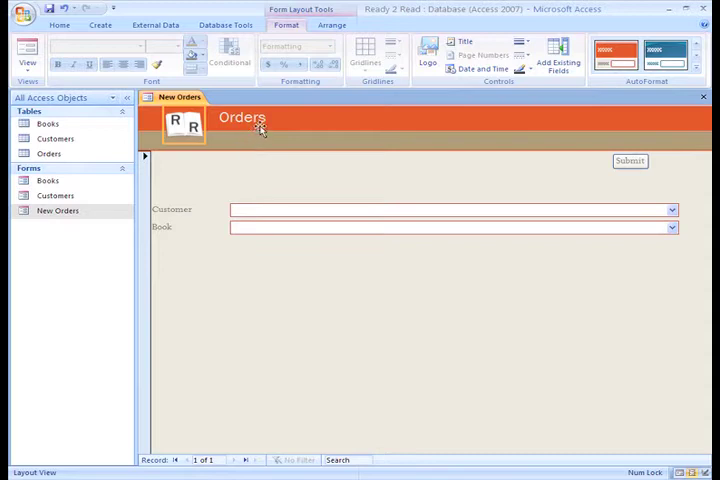
{"action": "mouse_move", "coordinate": [268, 130]}
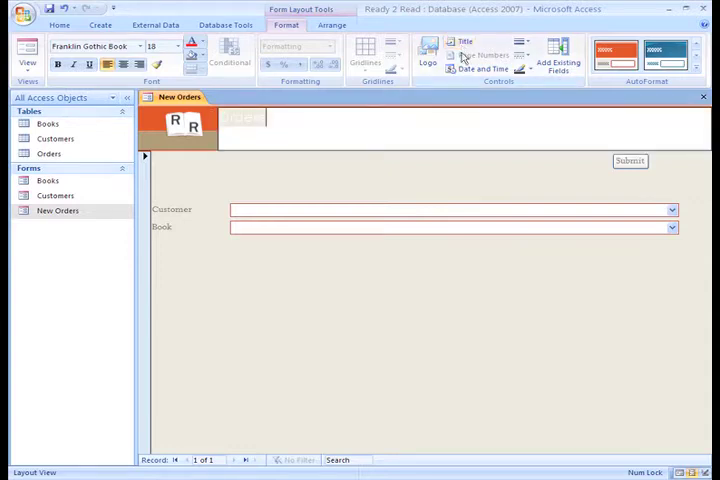
Change the header title to 'Book Order' in large bold text beside the logo
{"action": "left_click", "coordinate": [240, 117]}
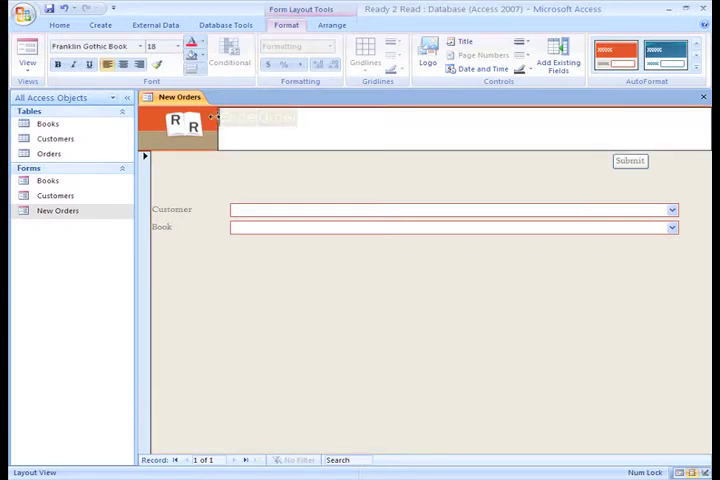
{"action": "left_click", "coordinate": [179, 46]}
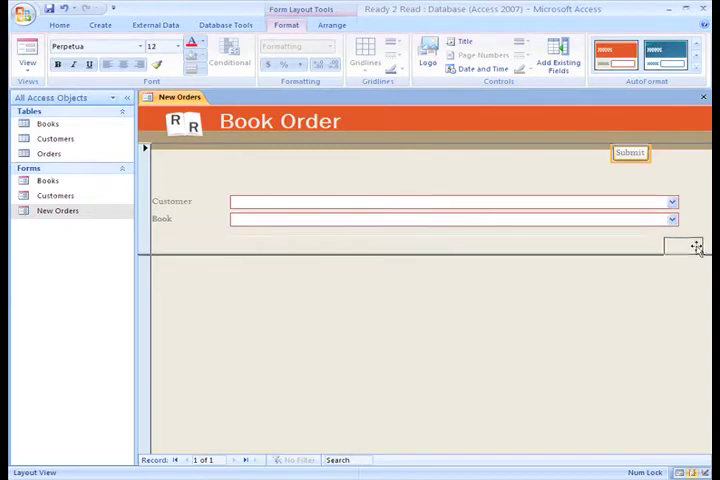
Move the Submit button down beneath the Book combo box on the right
{"action": "left_click_drag", "start_coordinate": [630, 152], "coordinate": [655, 248]}
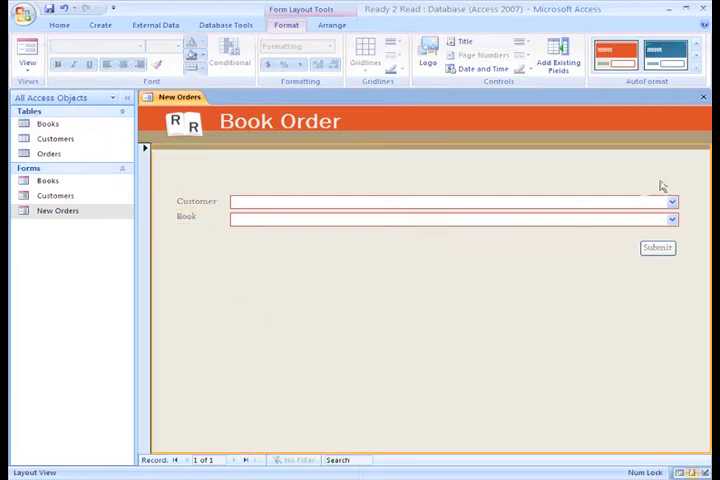
Narrow the Customer and Book boxes and realign Submit under their right edge
{"action": "left_click", "coordinate": [450, 201]}
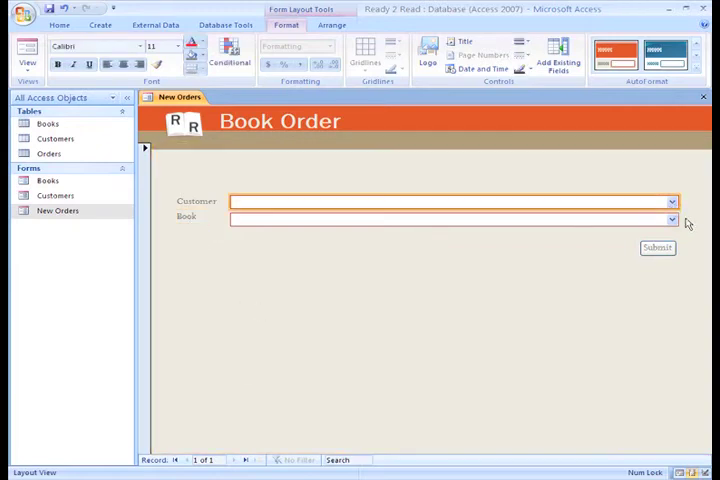
{"action": "left_click", "coordinate": [445, 201]}
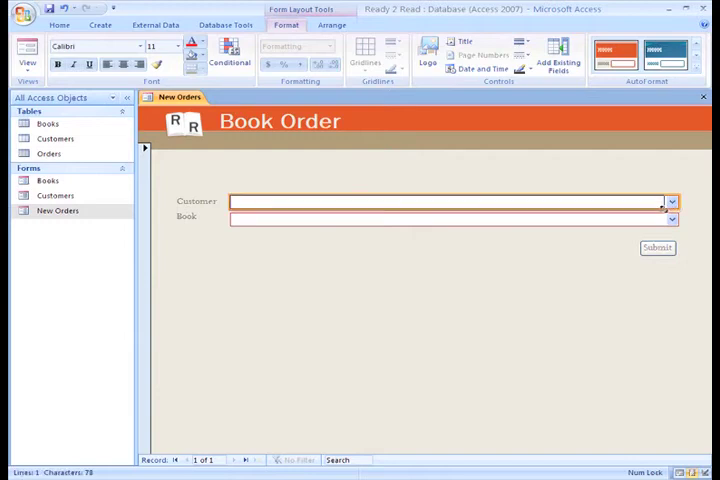
{"action": "left_click", "coordinate": [440, 201]}
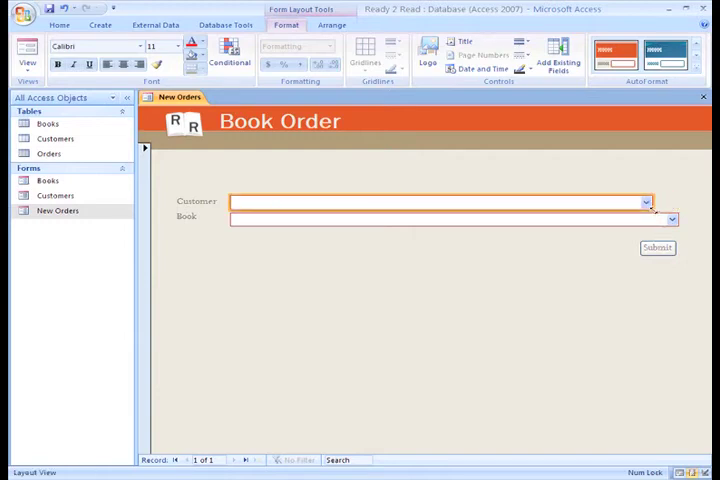
{"action": "left_click", "coordinate": [445, 218]}
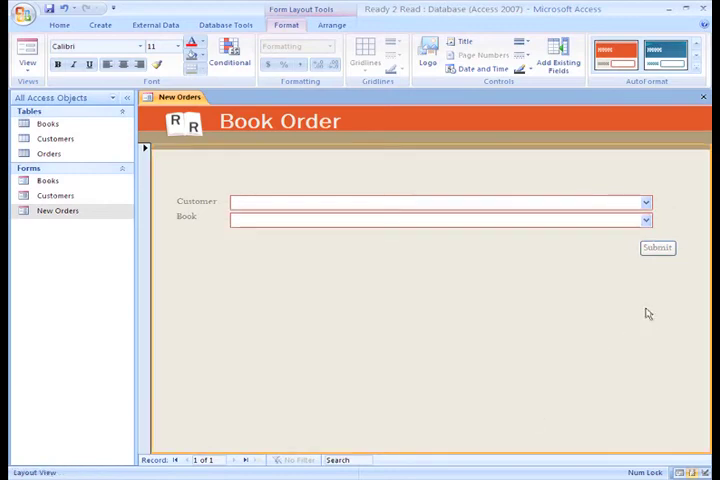
{"action": "left_click", "coordinate": [657, 247]}
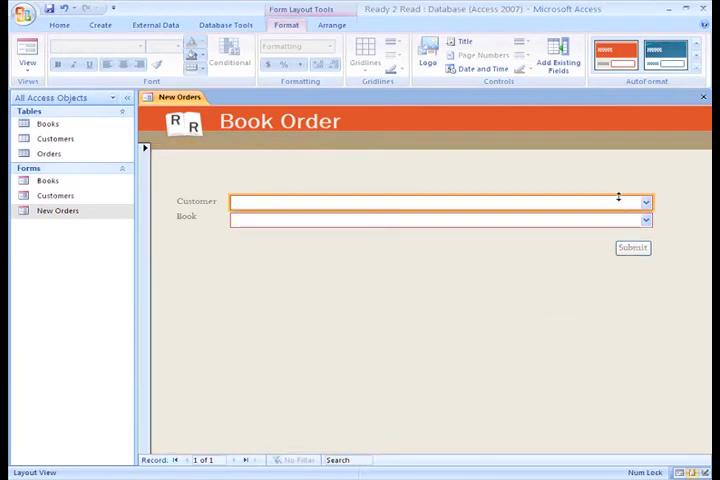
Select the Customer and Book boxes together and bring up their border colour choices
{"action": "left_click", "coordinate": [530, 54]}
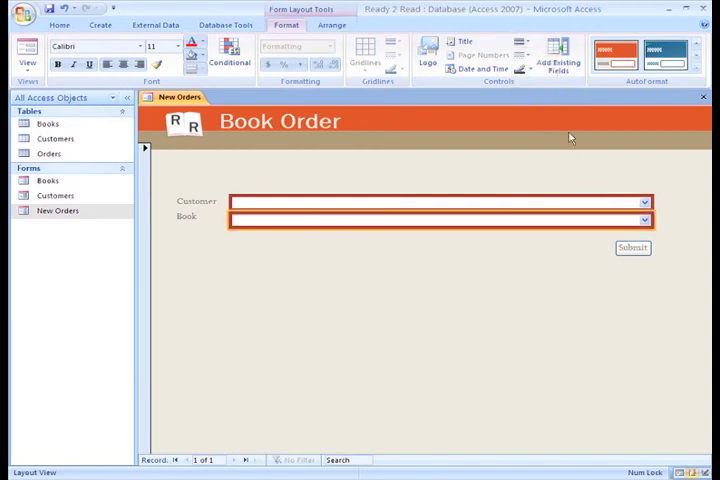
{"action": "left_click", "coordinate": [524, 70]}
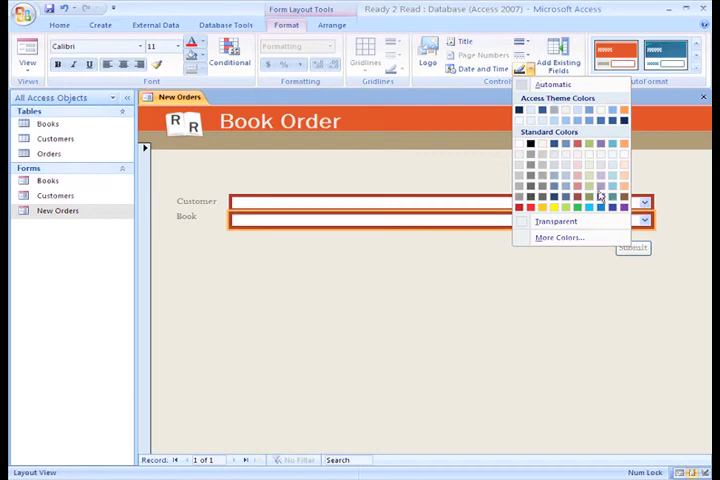